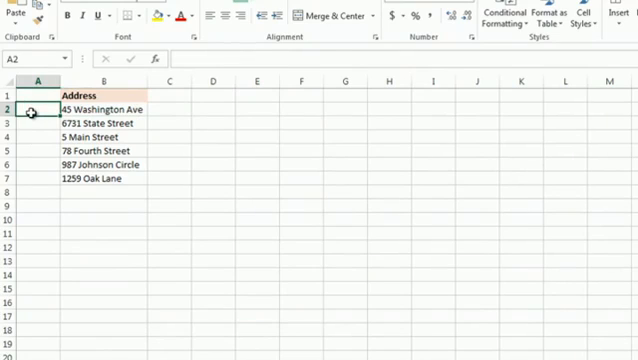
# Flash Fill column A with house numbers 45, 6731, 5, 78, 987 and 1259
pyautogui.write('45')
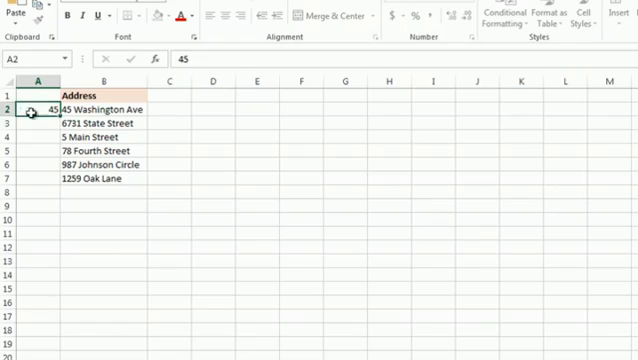
pyautogui.click(37, 124)
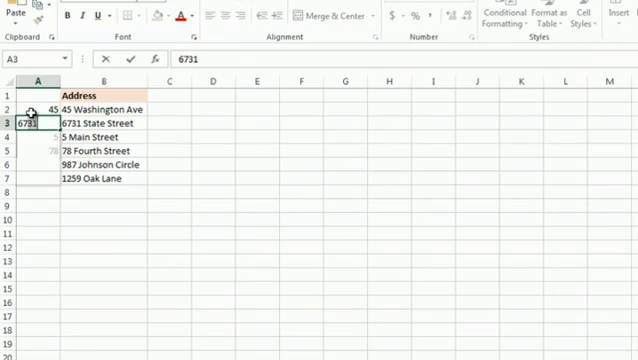
pyautogui.press('Enter')
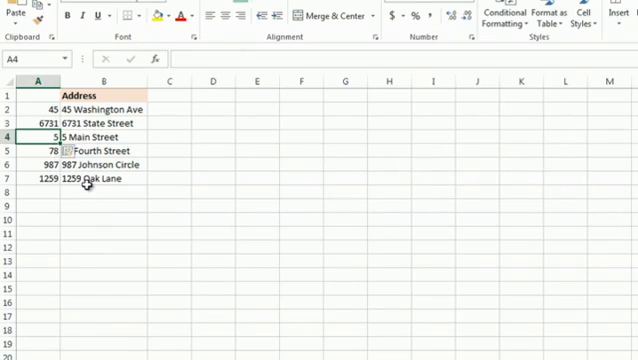
pyautogui.click(95, 180)
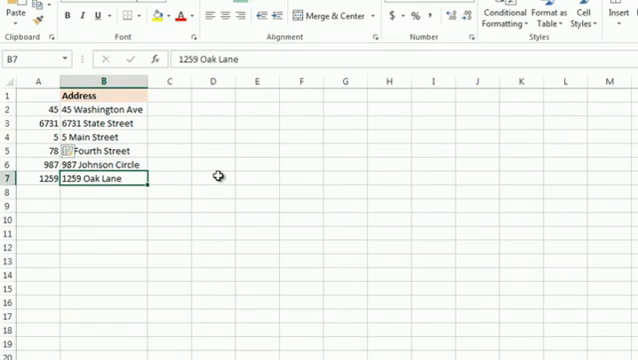
pyautogui.moveTo(115, 76)
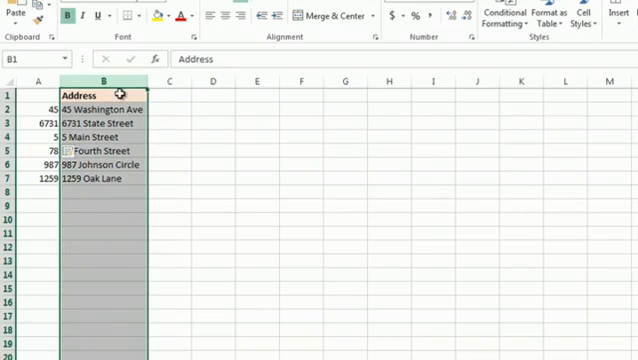
pyautogui.moveTo(120, 124)
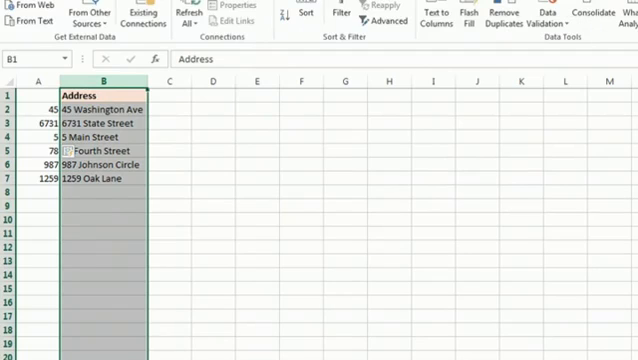
pyautogui.moveTo(440, 13)
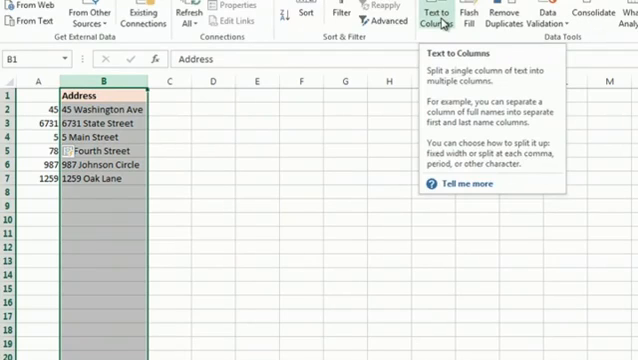
# Open Text to Columns from the Data tab for the Address column
pyautogui.click(444, 14)
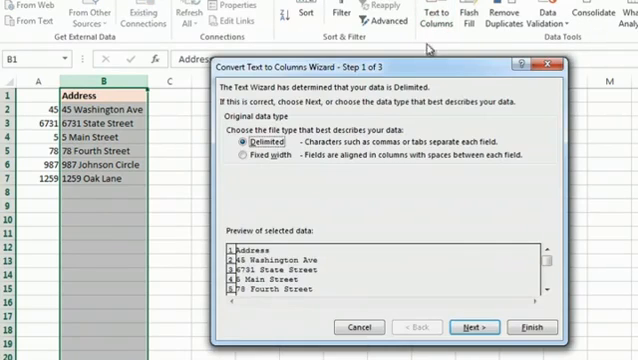
pyautogui.moveTo(333, 262)
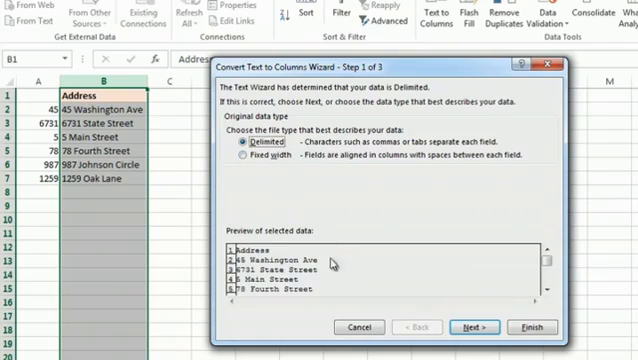
# Split addresses on Space instead of Tab into number, street name and suffix columns
pyautogui.click(475, 327)
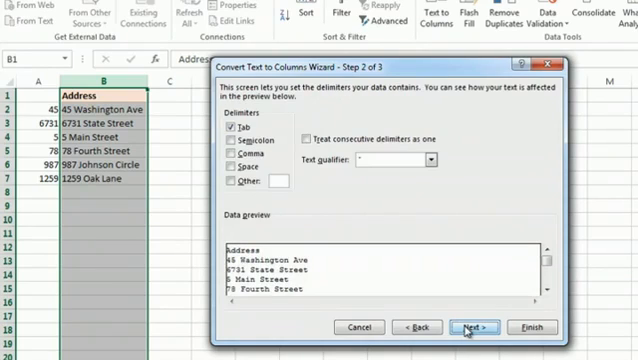
pyautogui.click(229, 124)
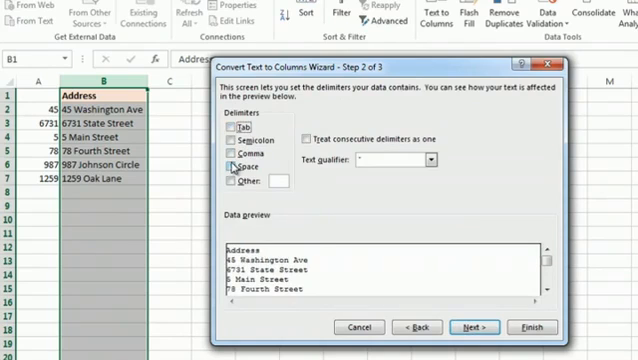
pyautogui.click(457, 327)
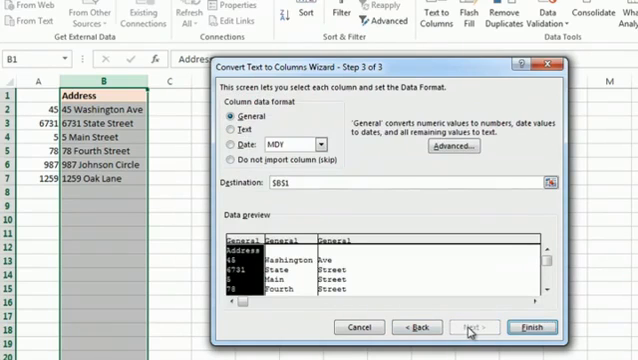
pyautogui.click(548, 327)
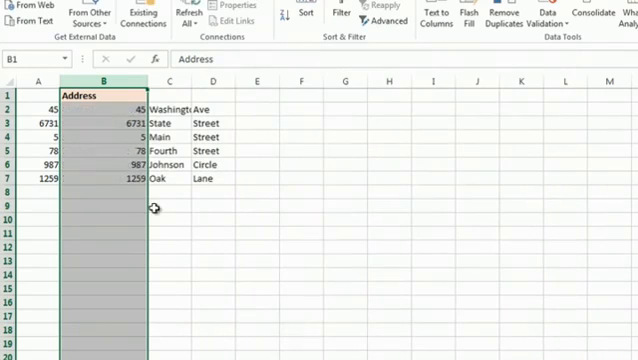